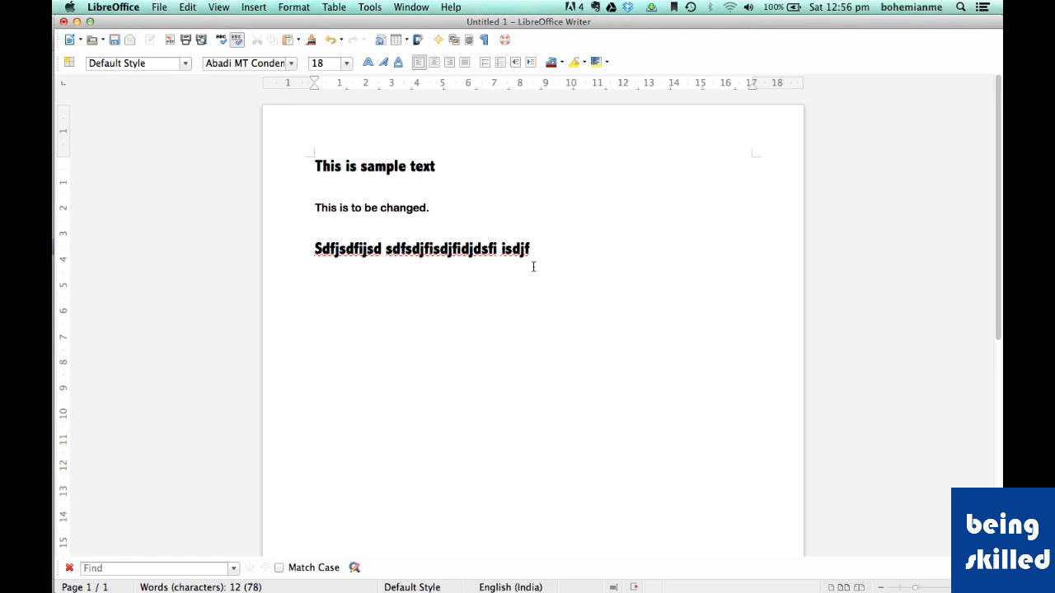
mouse_move(420, 118)
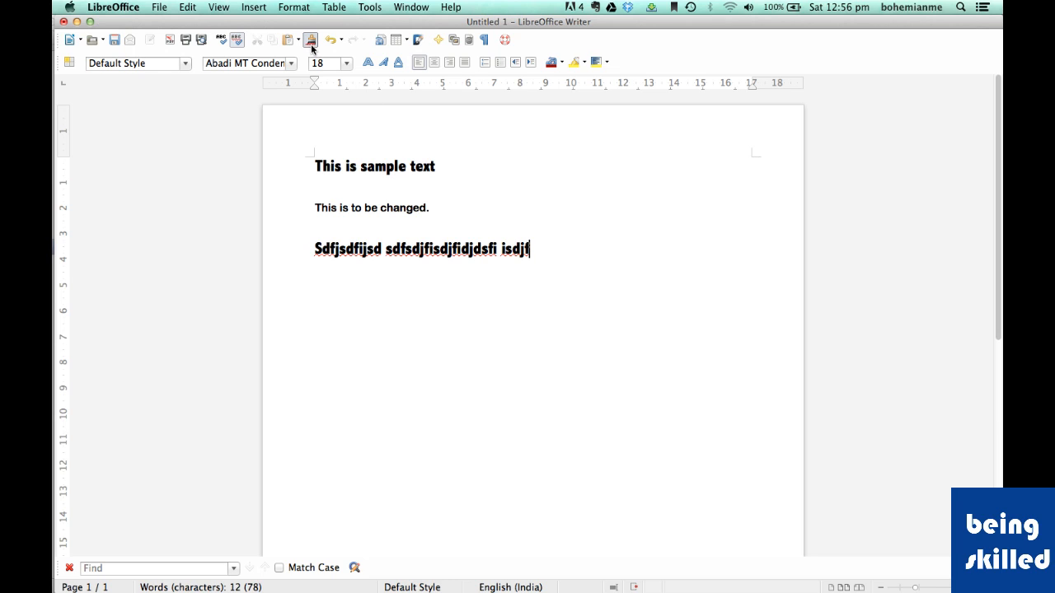
mouse_move(310, 39)
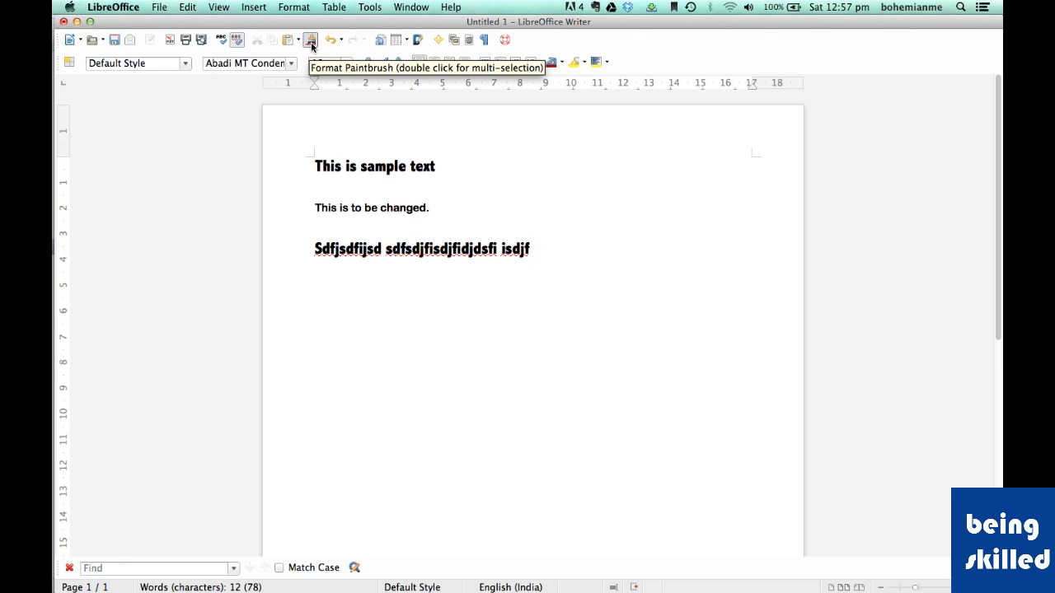
mouse_move(328, 39)
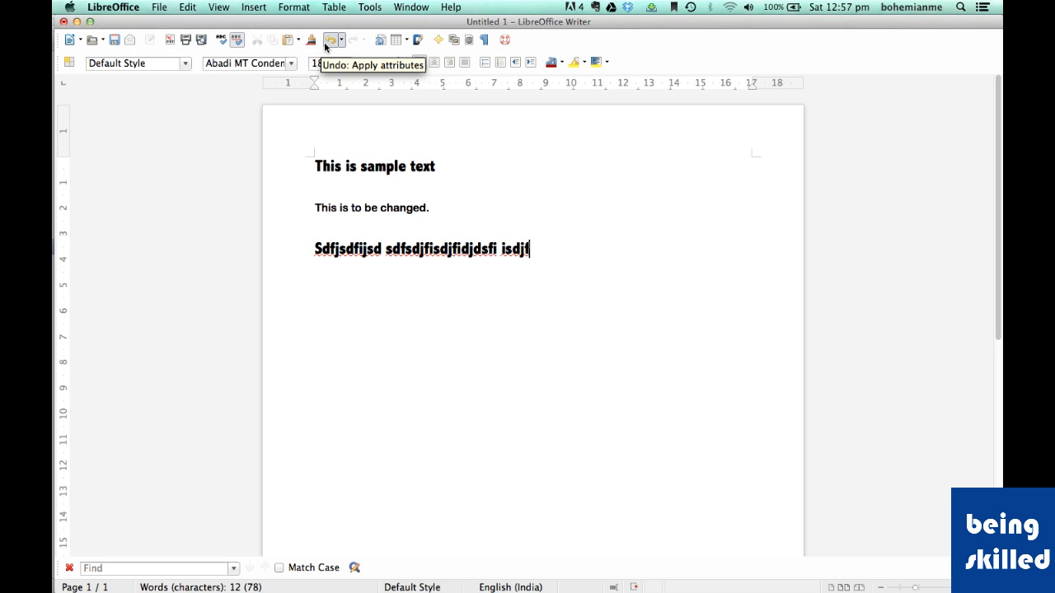
mouse_move(353, 47)
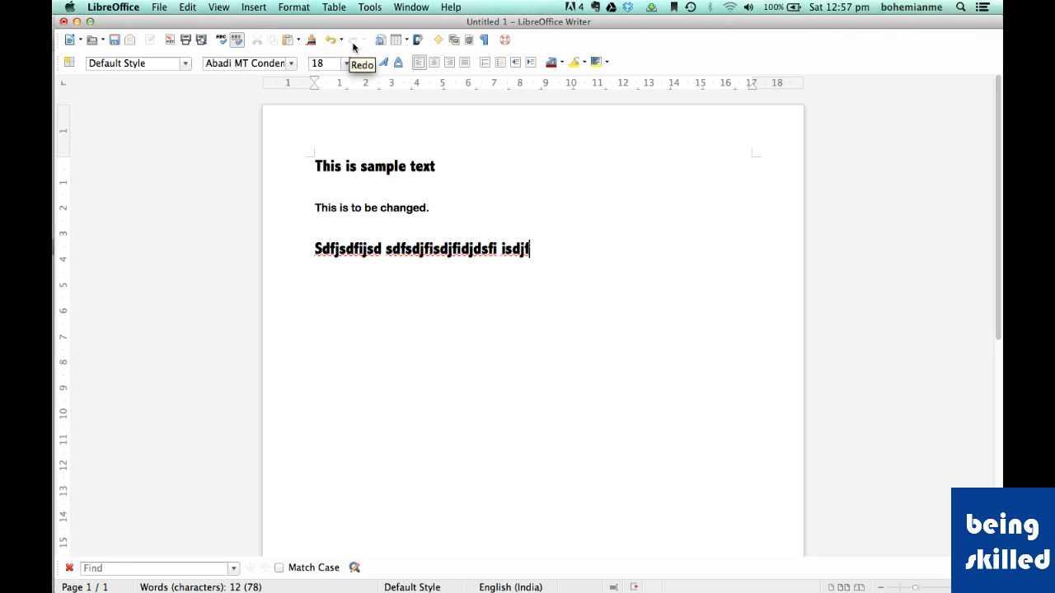
mouse_move(430, 158)
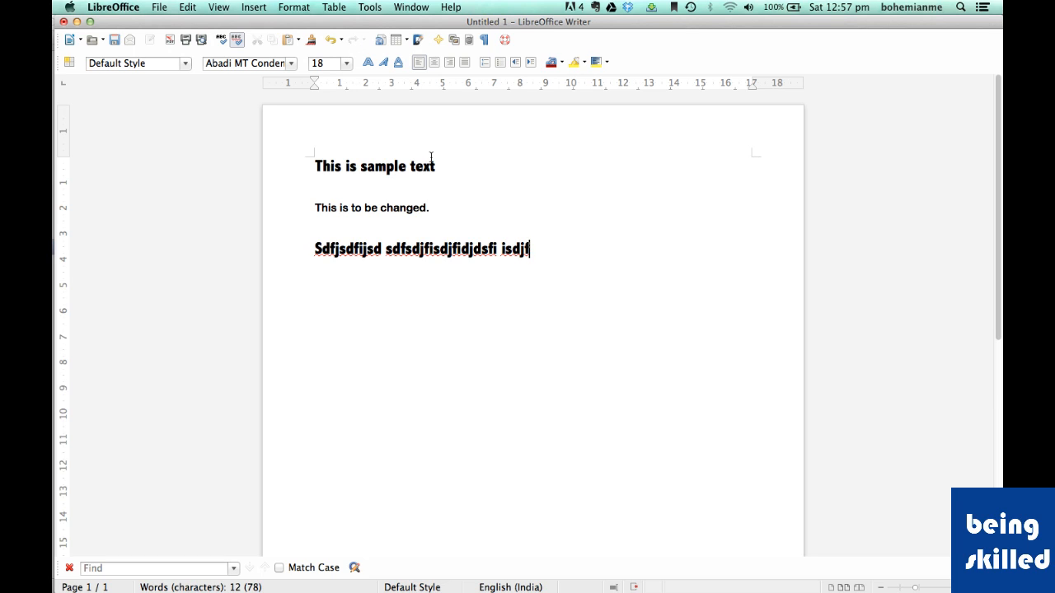
Add a blank line, then type 'Hello , this is Being Skilled.' below the sample text
key(Return)
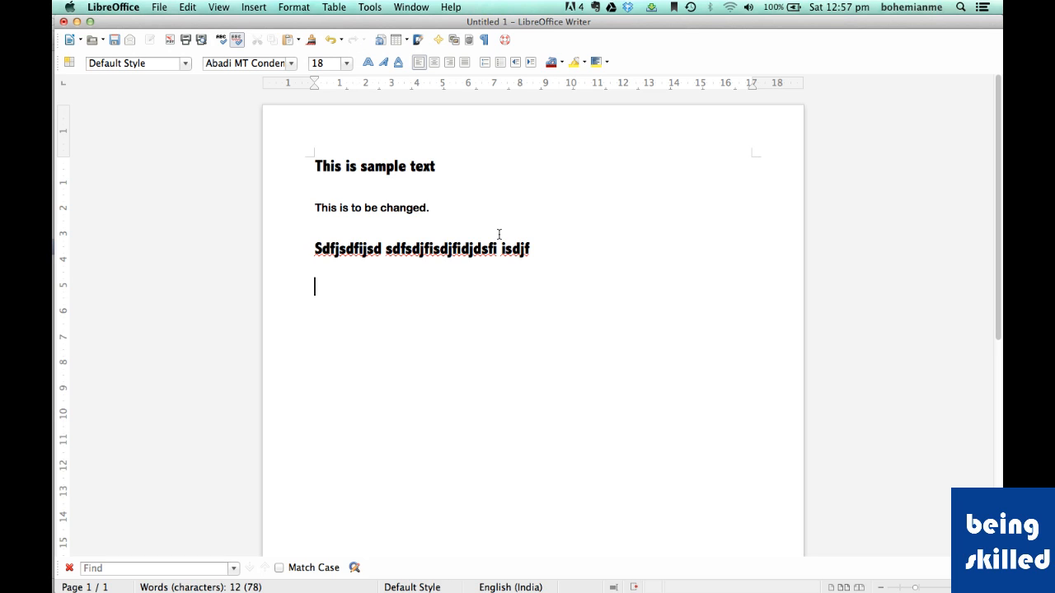
key(return)
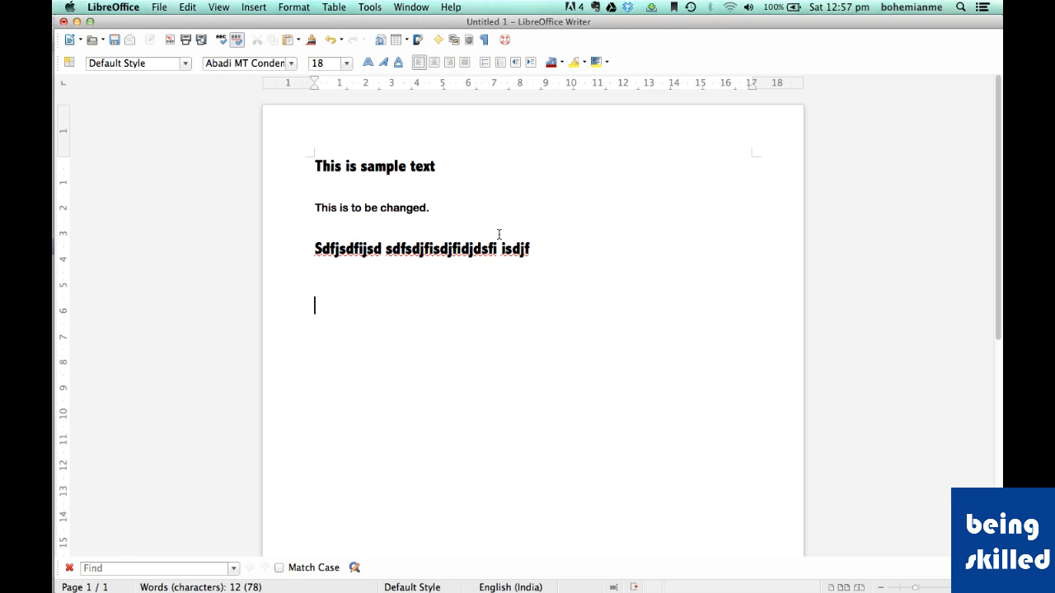
text(Hello , this is B)
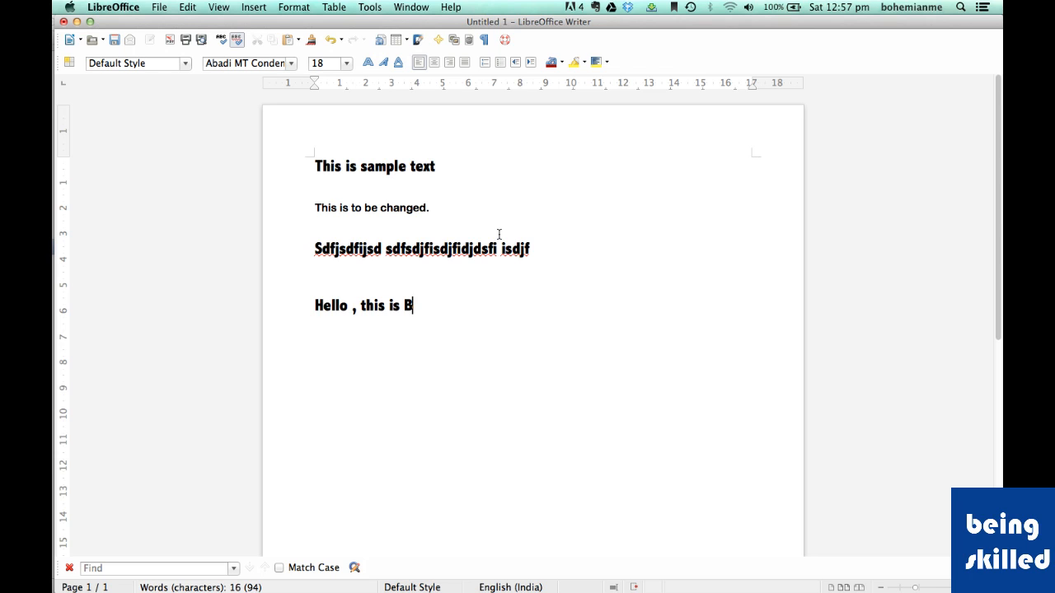
text(eing Skilled)
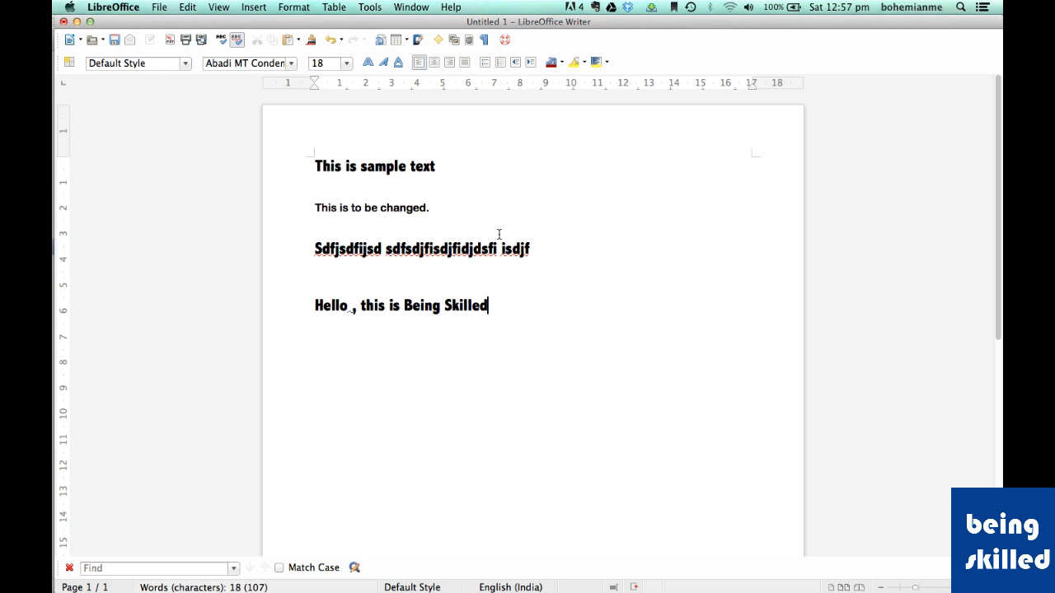
text(.)
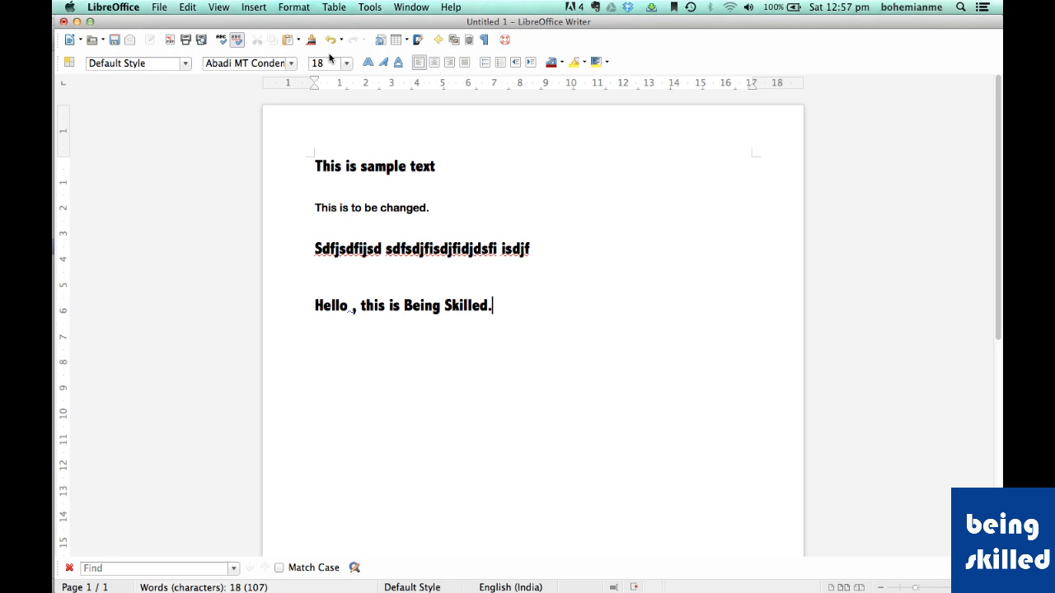
mouse_move(328, 39)
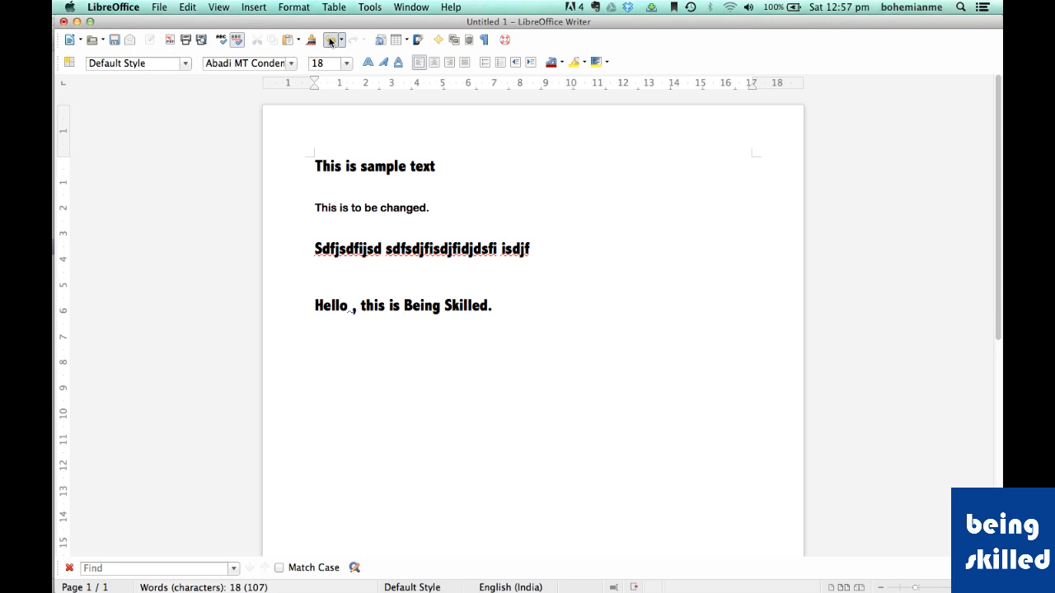
Undo the period, 'Skilled', 'Being' and 'is', leaving the line as 'Hello , this'
click(492, 306)
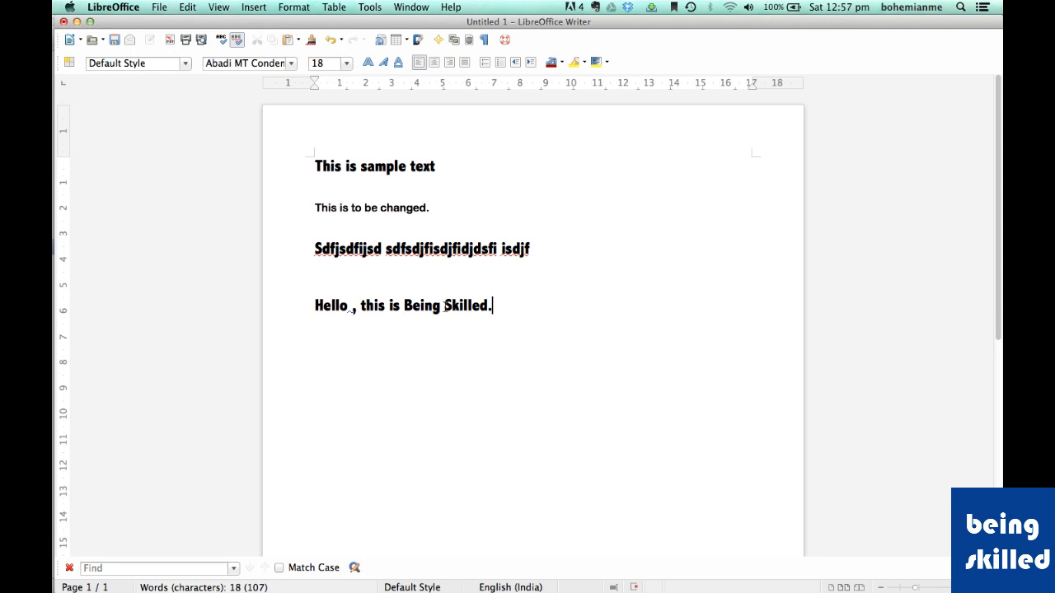
double_click(468, 306)
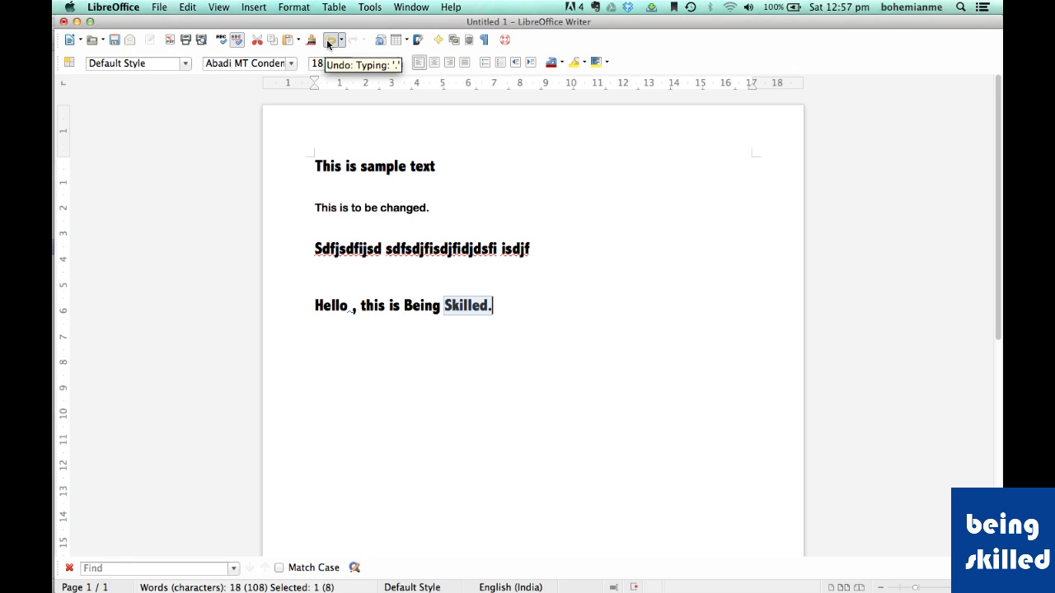
mouse_move(333, 43)
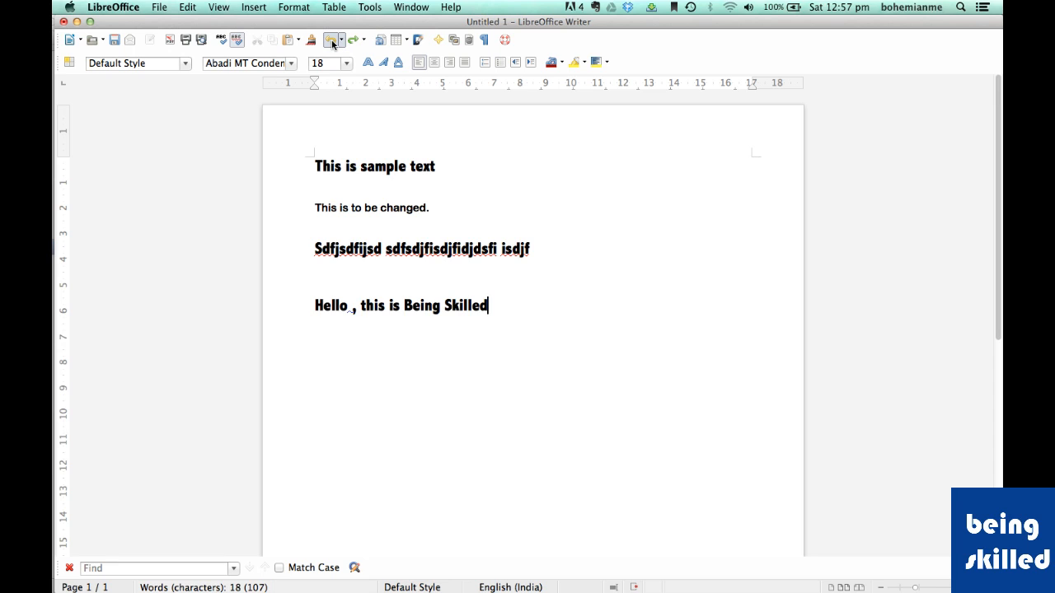
key(backspace)
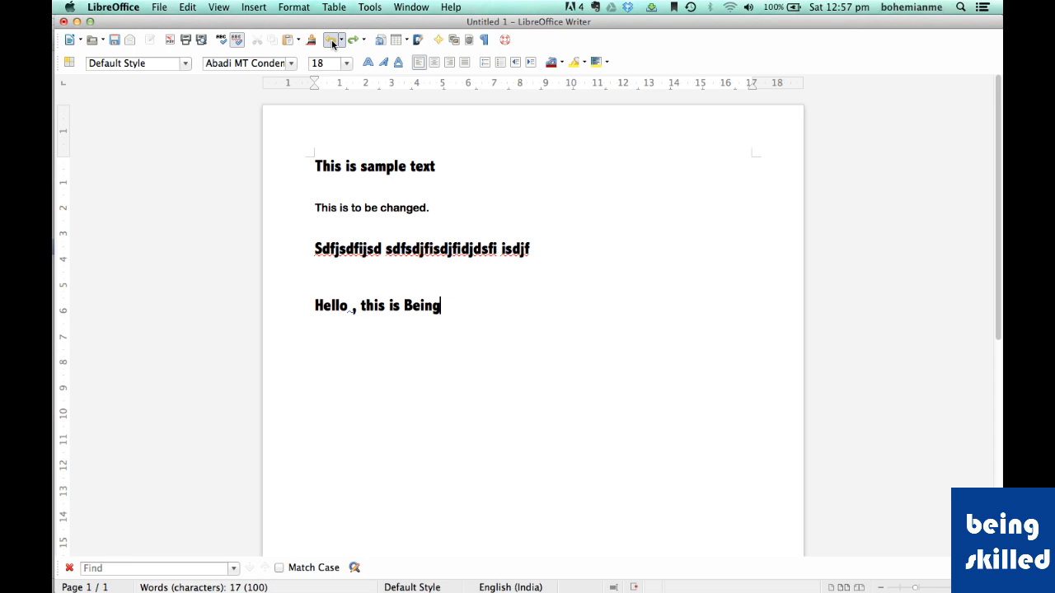
key(Backspace)
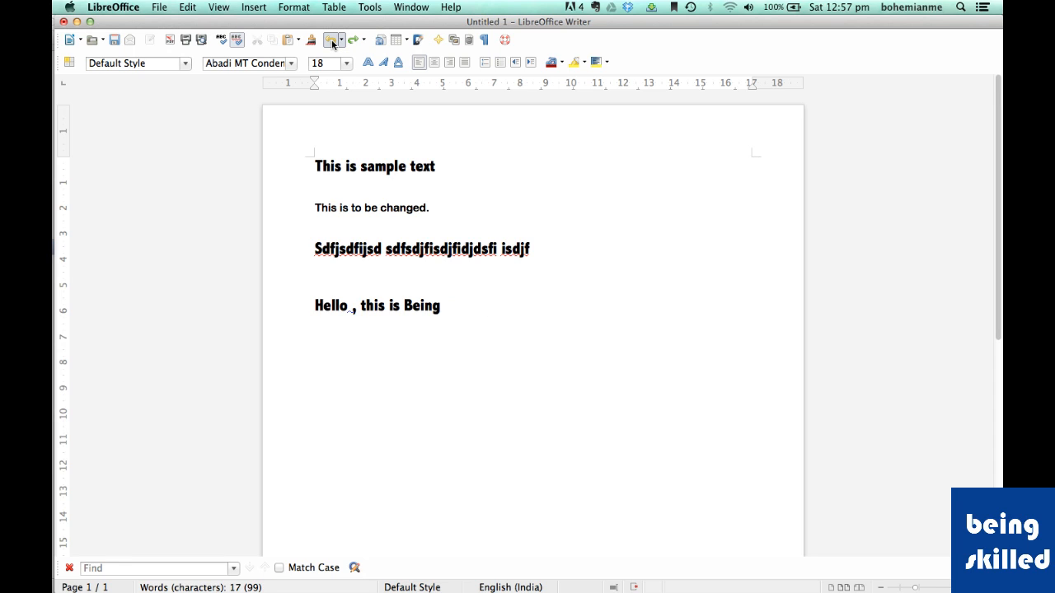
key(backspace)
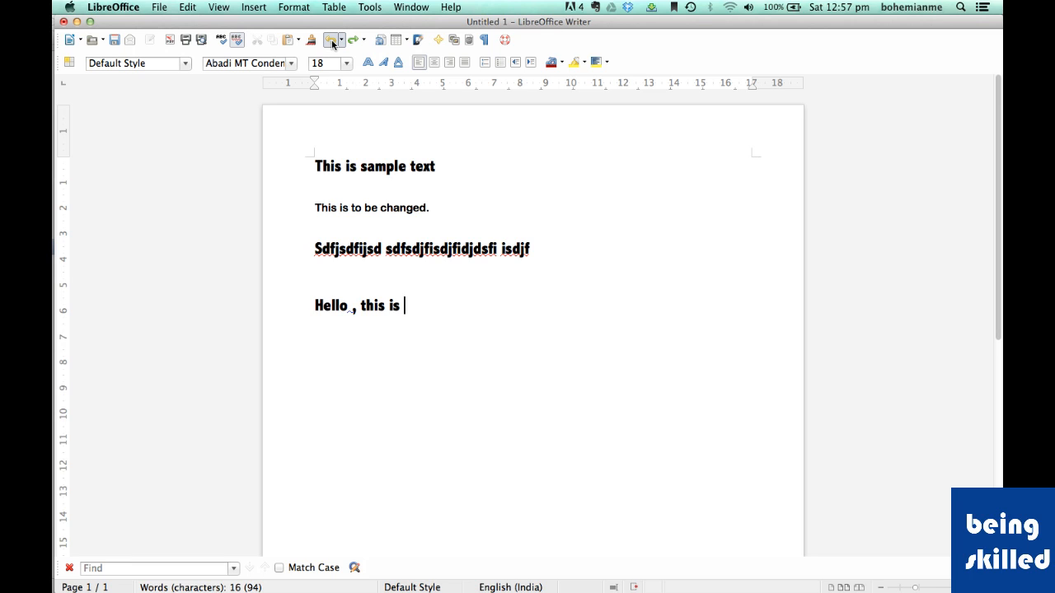
key(backspace)
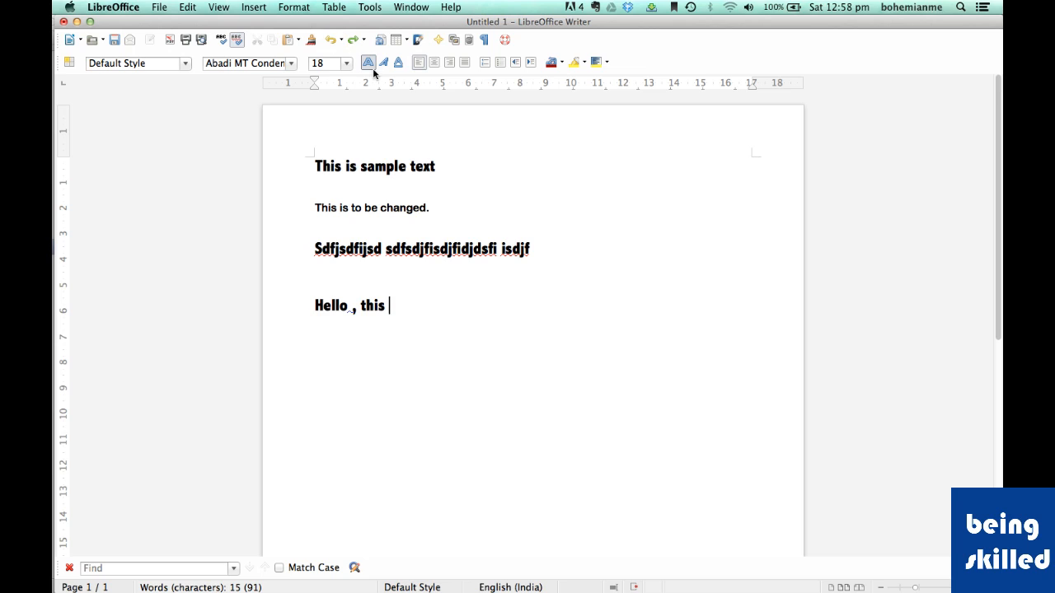
mouse_move(368, 62)
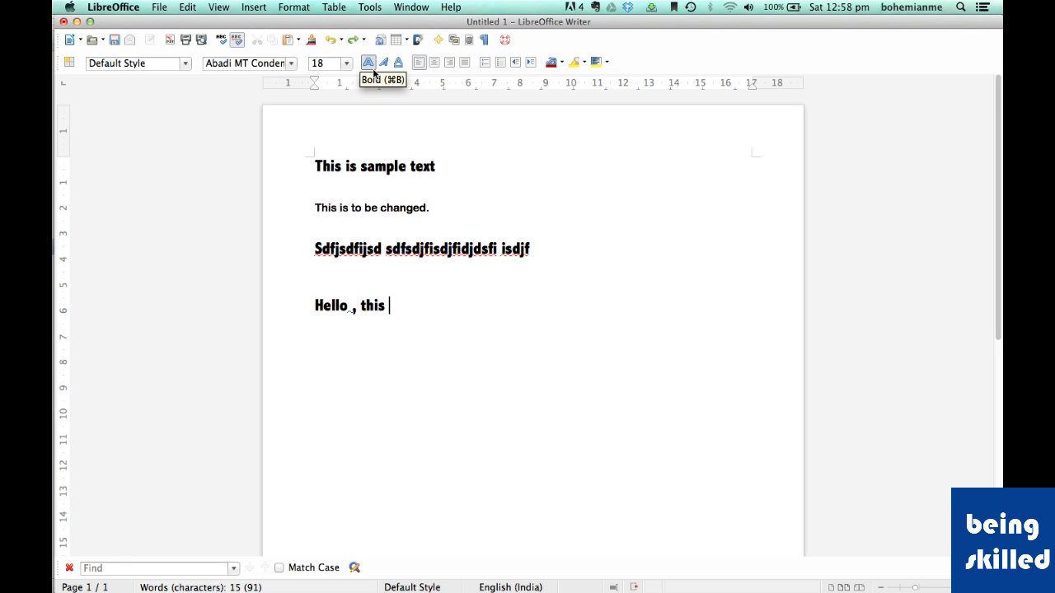
mouse_move(375, 70)
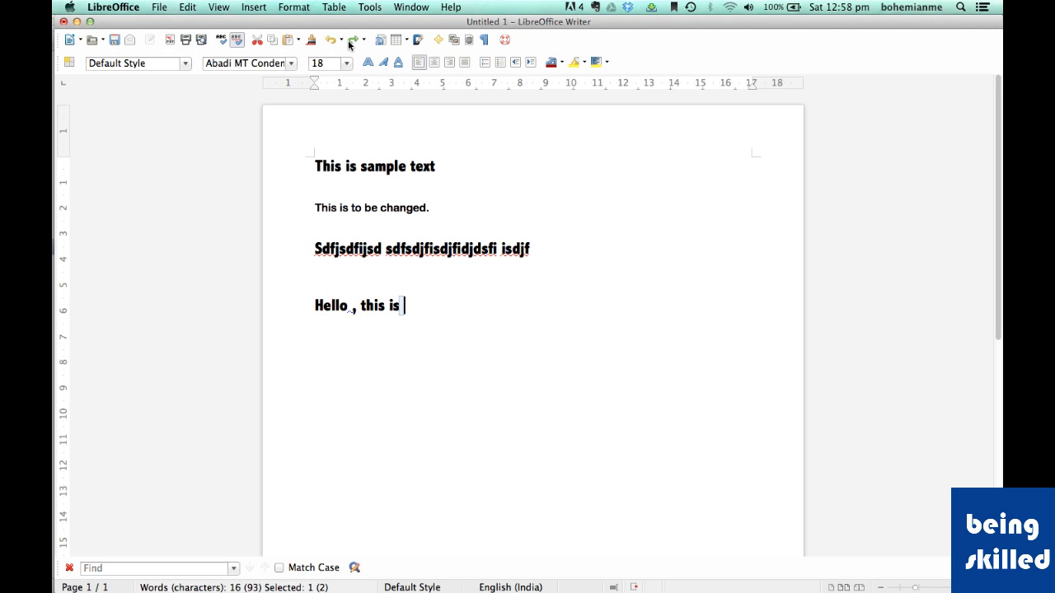
Restore 'is' and 'Being' so the line reads 'Hello , this is Being'
text(Being)
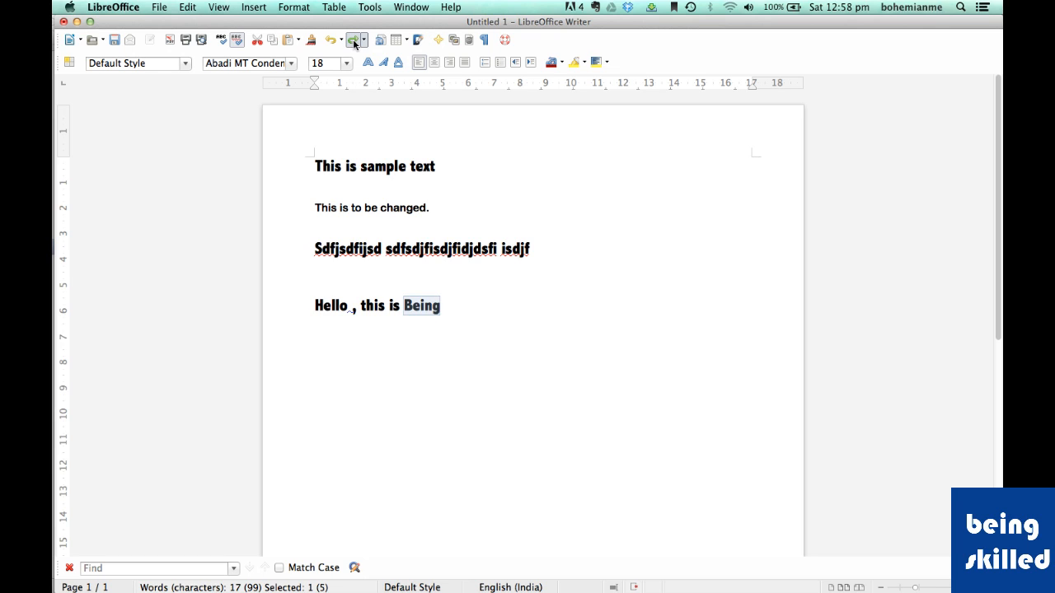
mouse_move(354, 40)
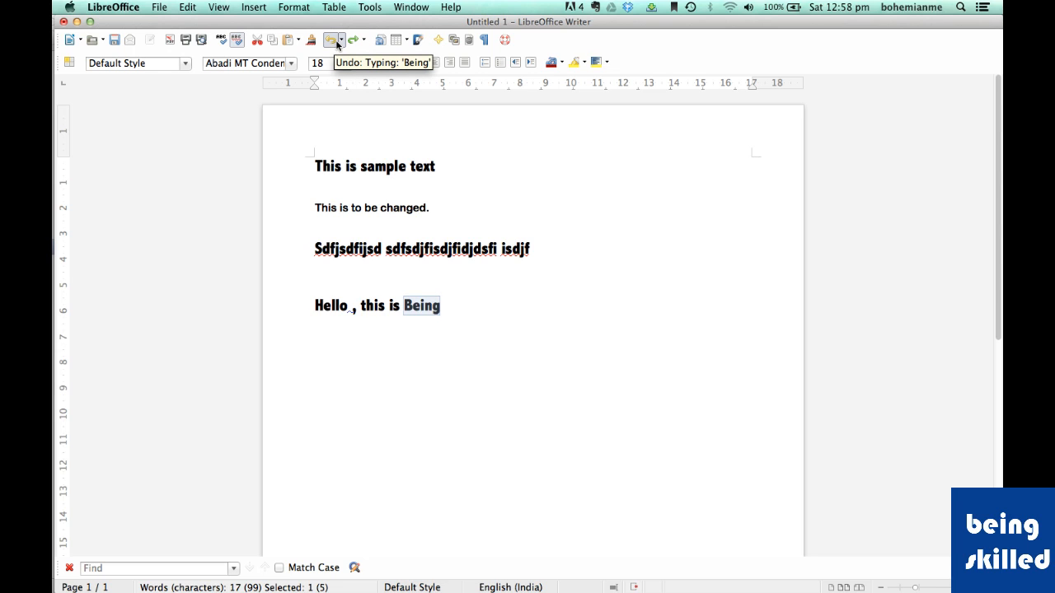
click(331, 40)
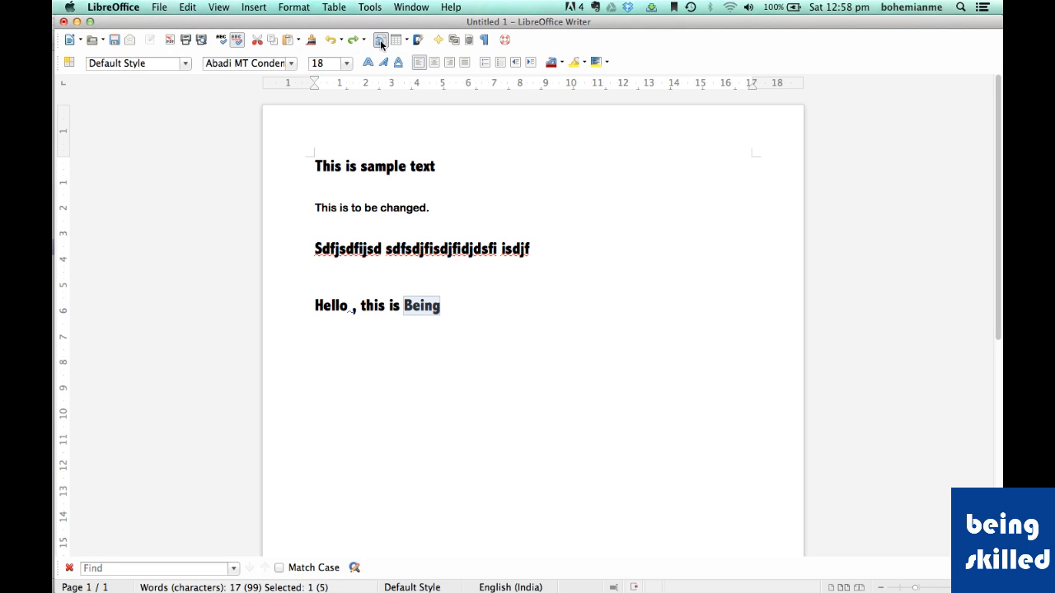
mouse_move(383, 44)
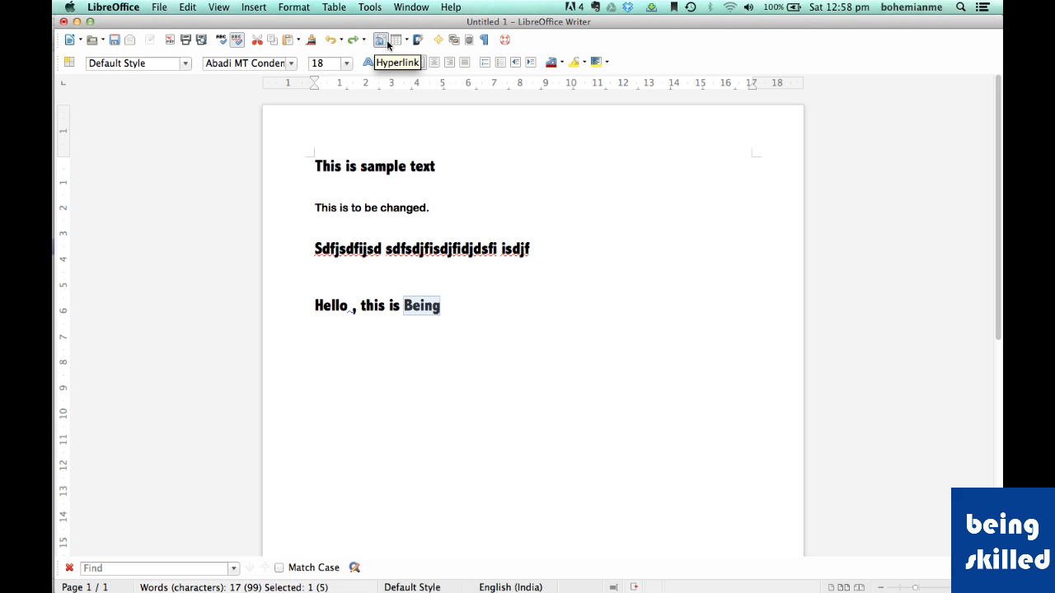